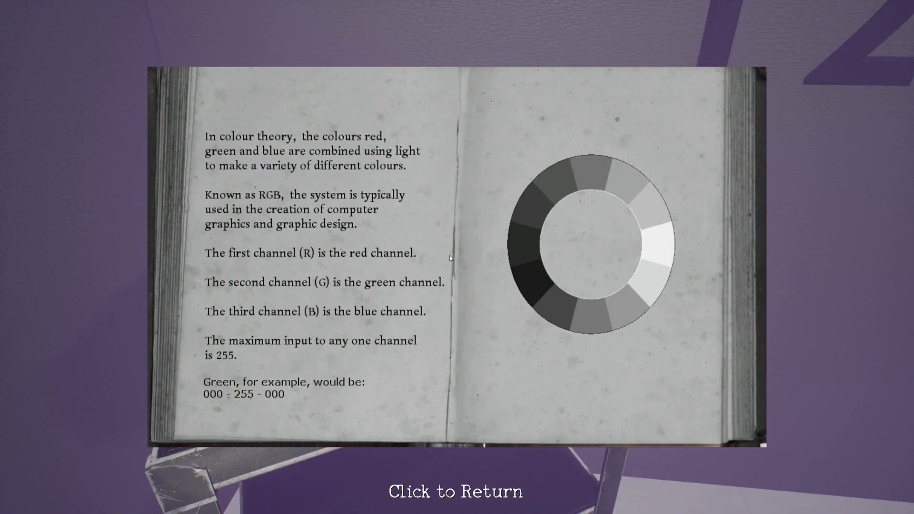
click(457, 490)
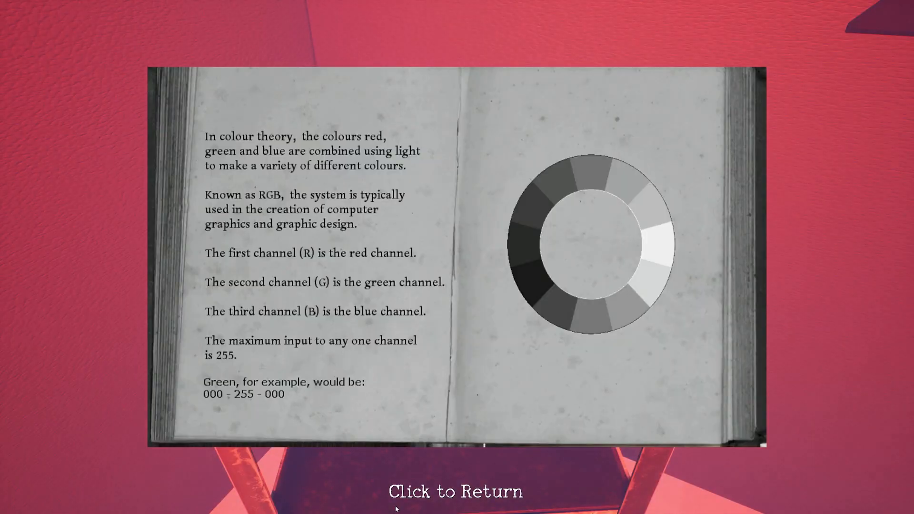
click(457, 491)
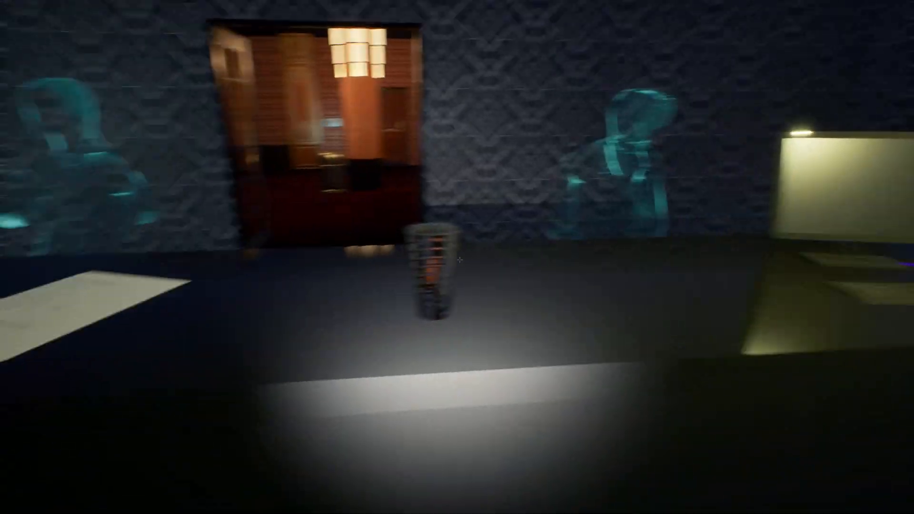
click(457, 260)
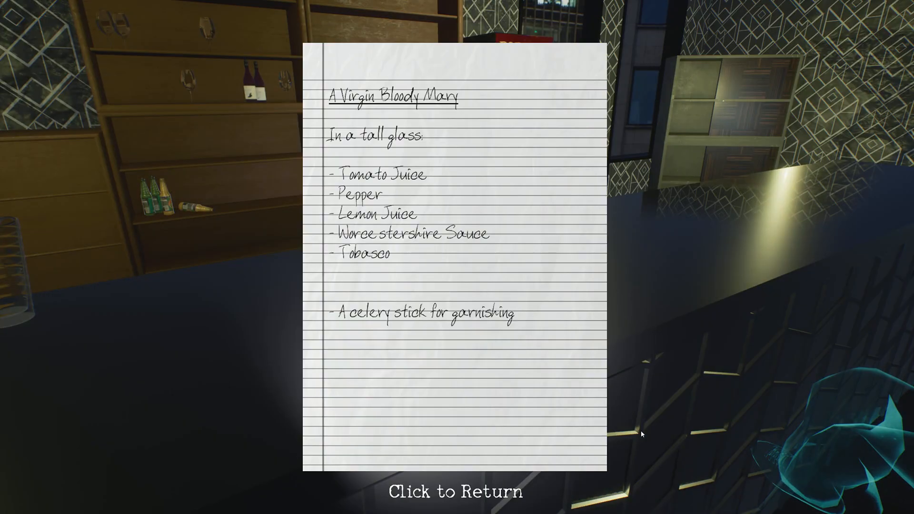
mouse_move(399, 162)
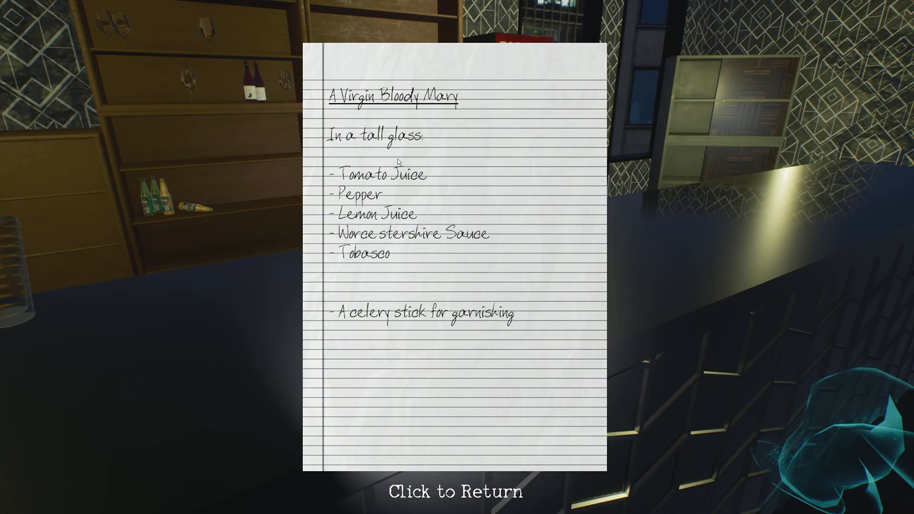
mouse_move(511, 278)
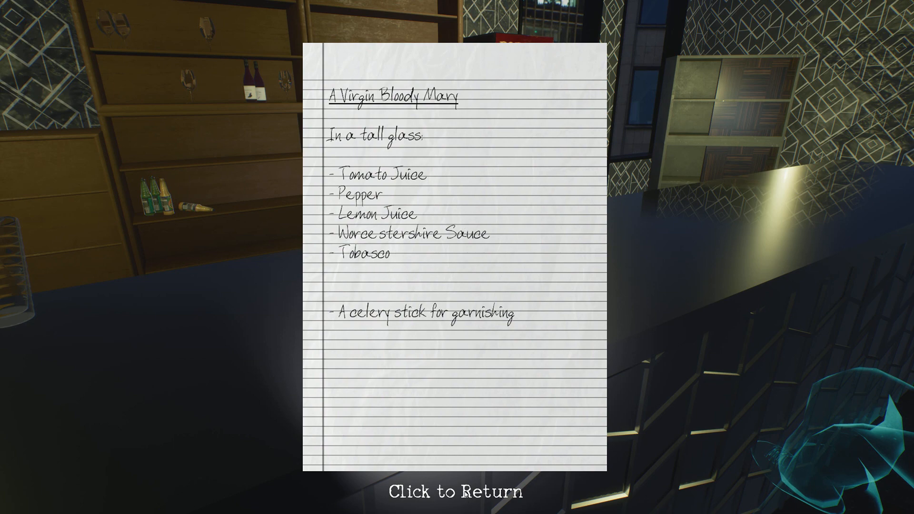
click(456, 491)
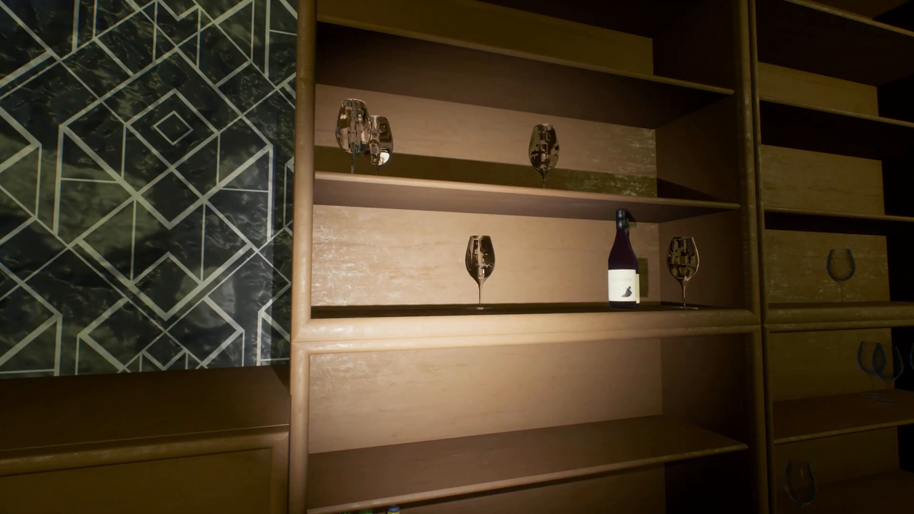
click(620, 263)
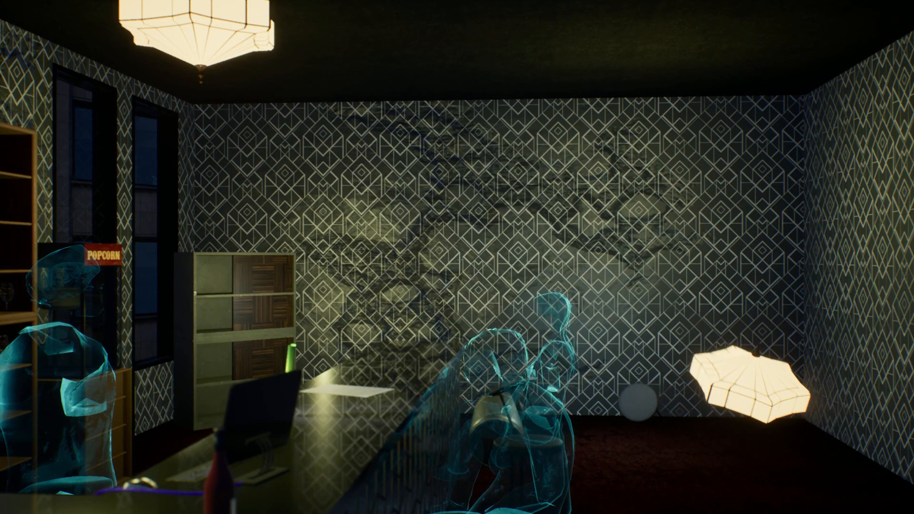
mouse_move(457, 257)
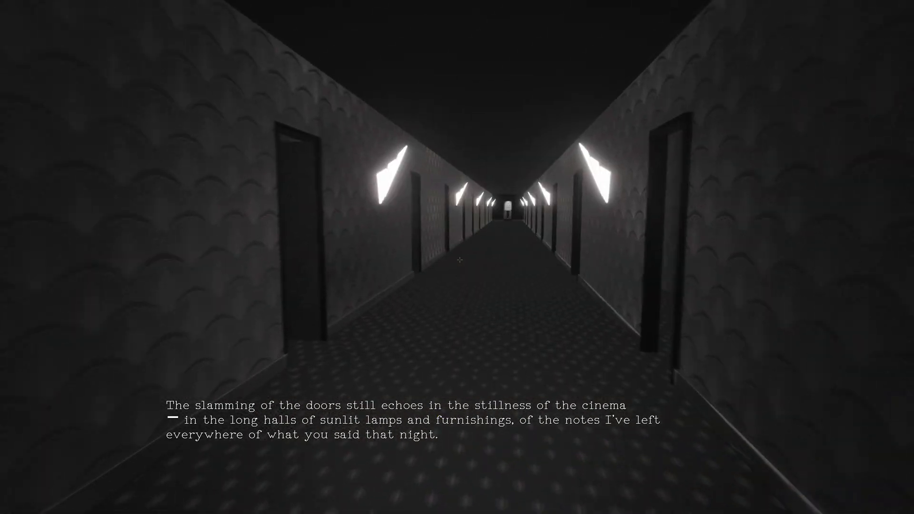
key(w)
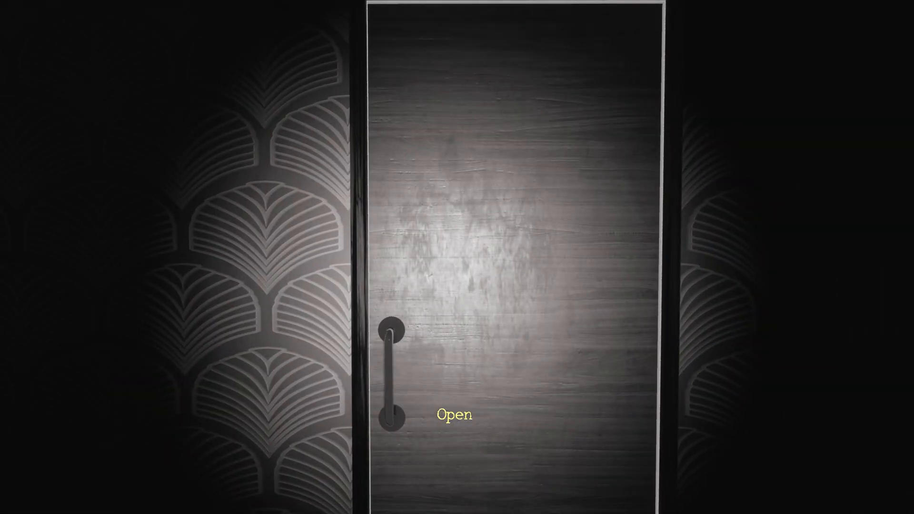
click(454, 415)
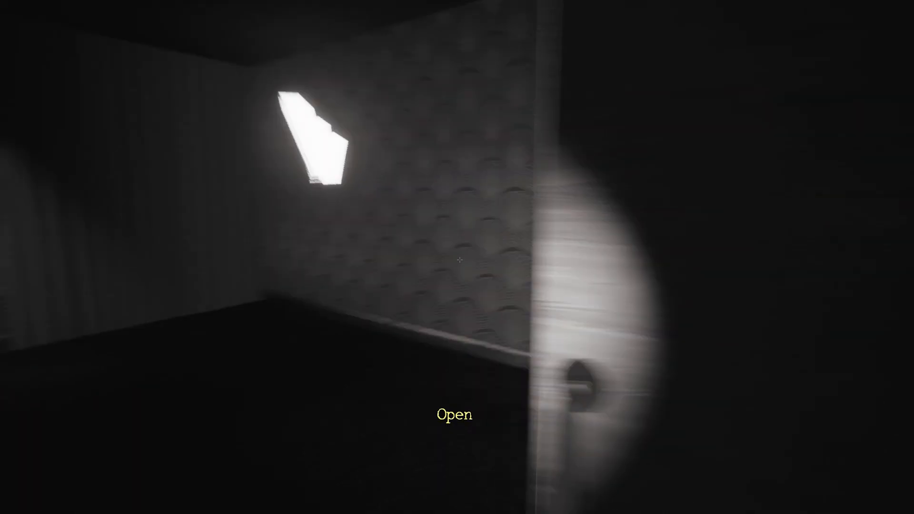
click(457, 415)
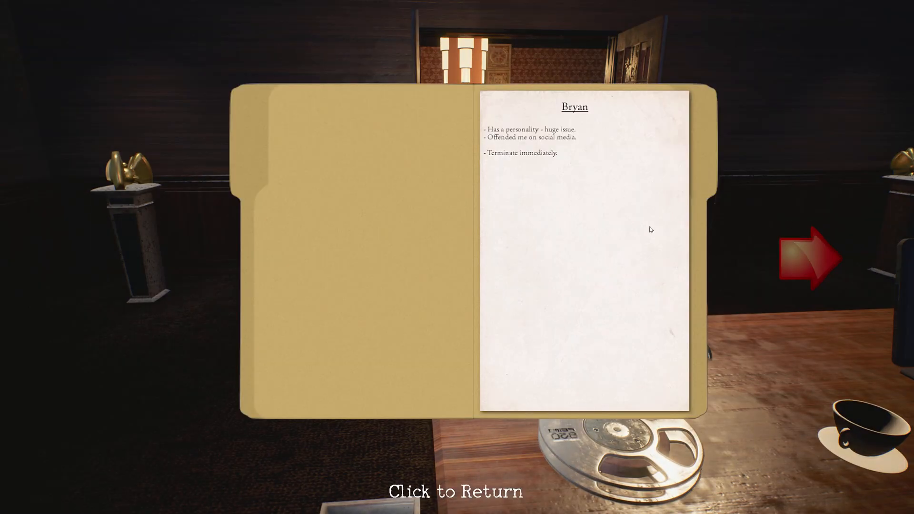
mouse_move(574, 148)
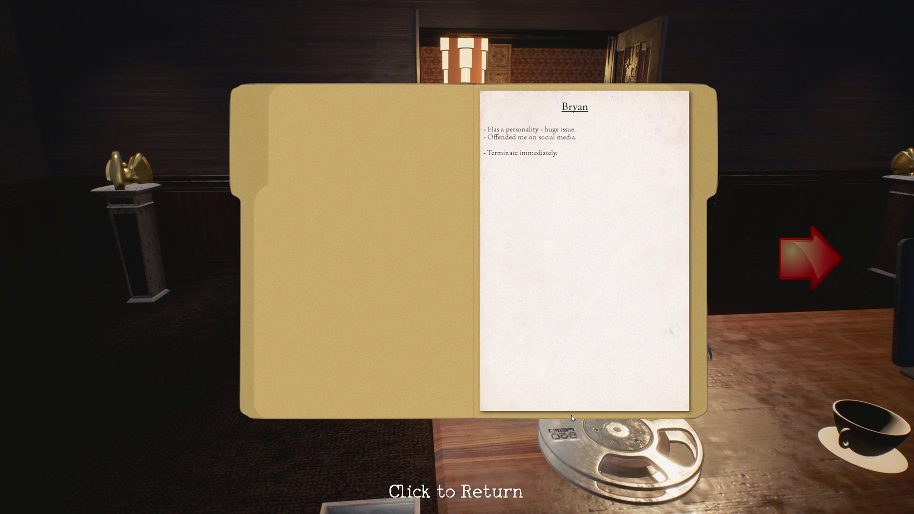
mouse_move(459, 491)
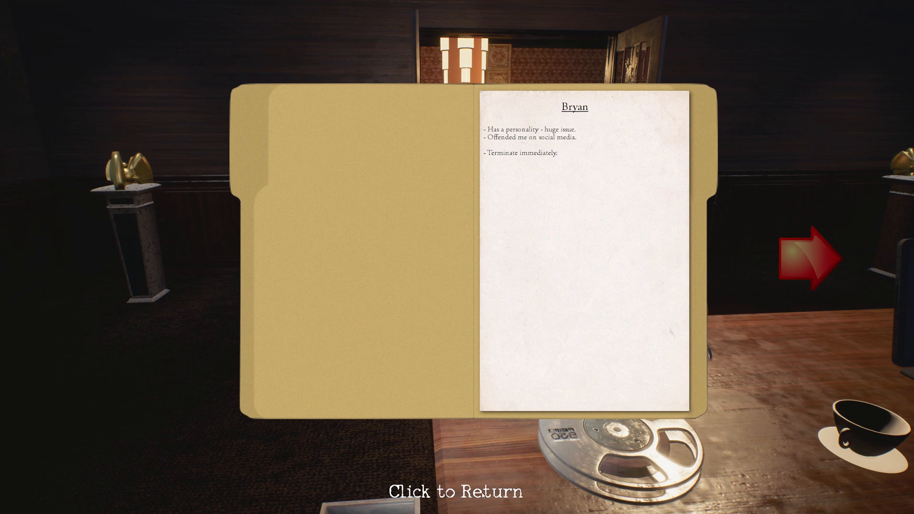
mouse_move(245, 148)
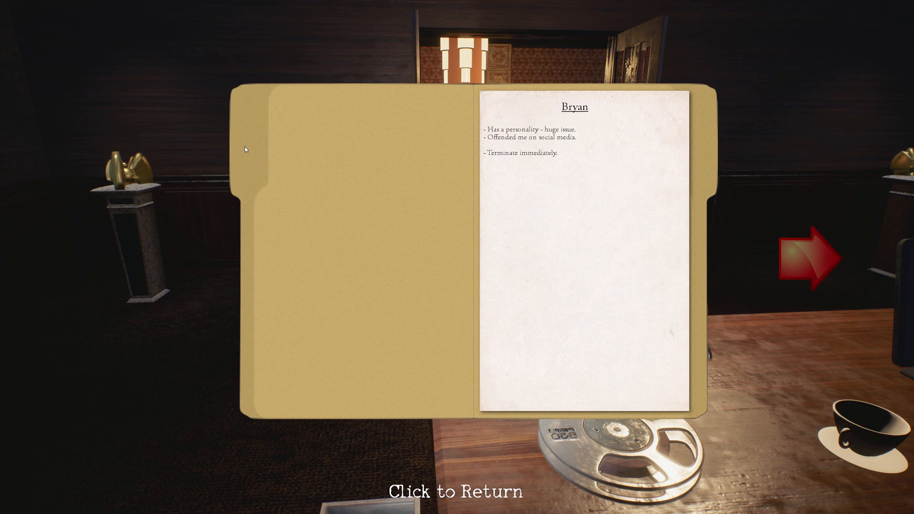
mouse_move(826, 277)
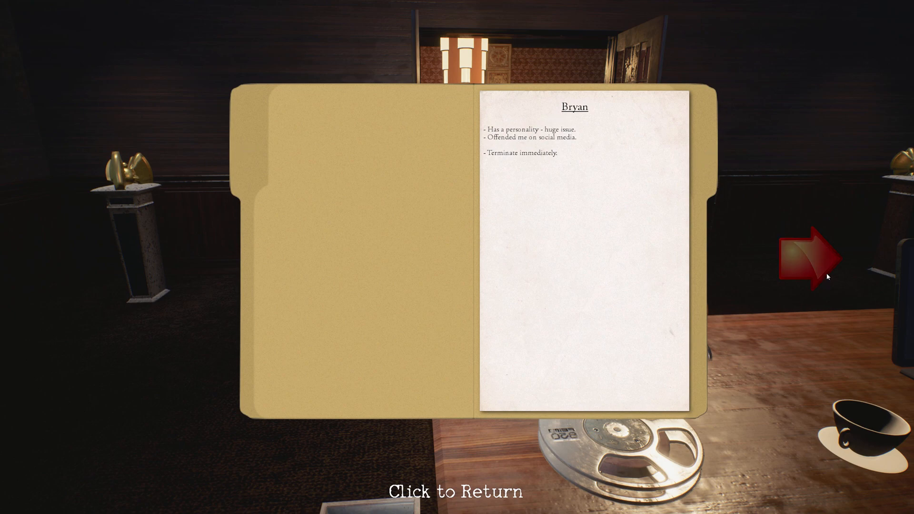
click(811, 257)
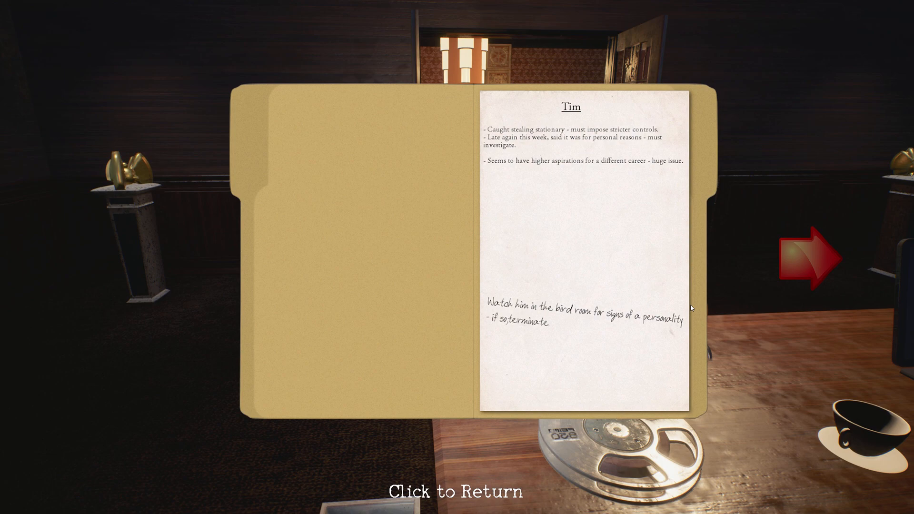
mouse_move(608, 274)
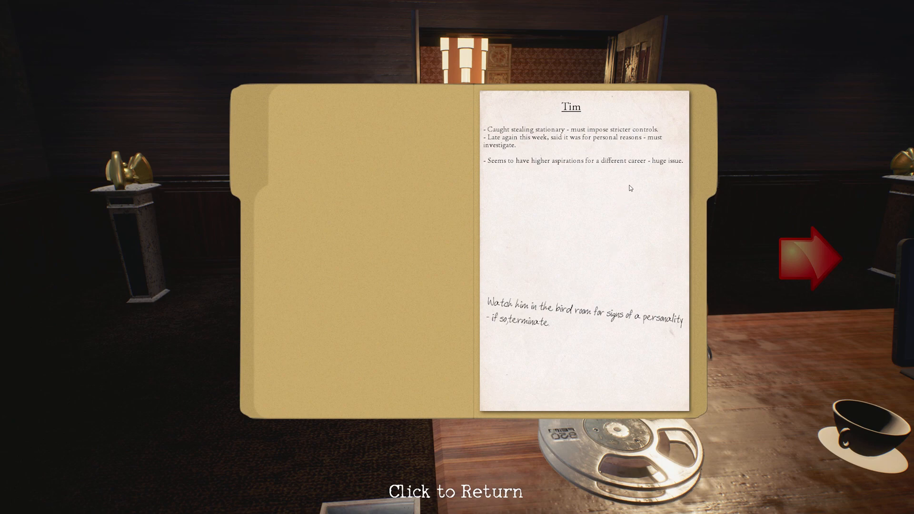
mouse_move(543, 188)
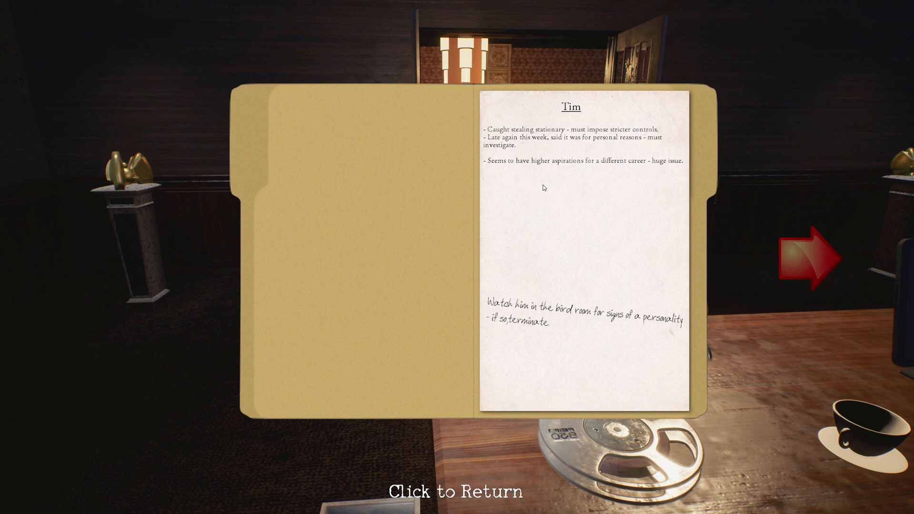
mouse_move(643, 180)
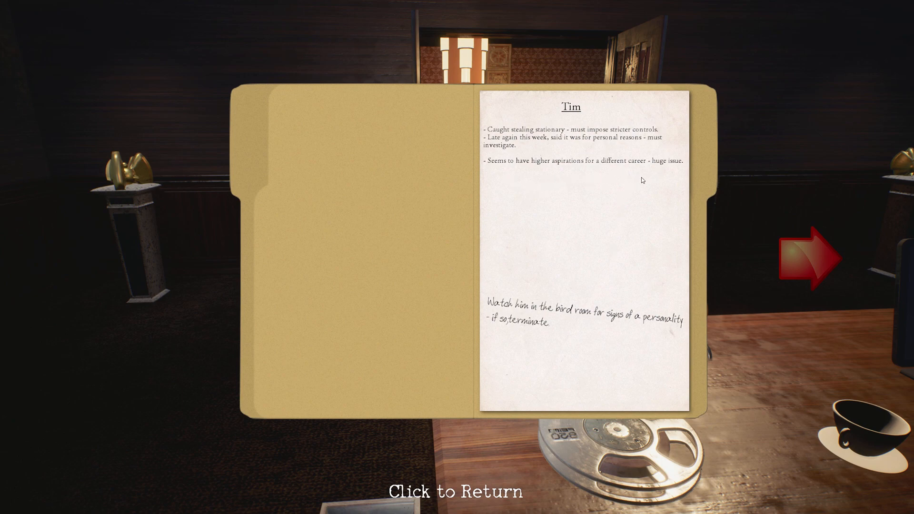
mouse_move(661, 204)
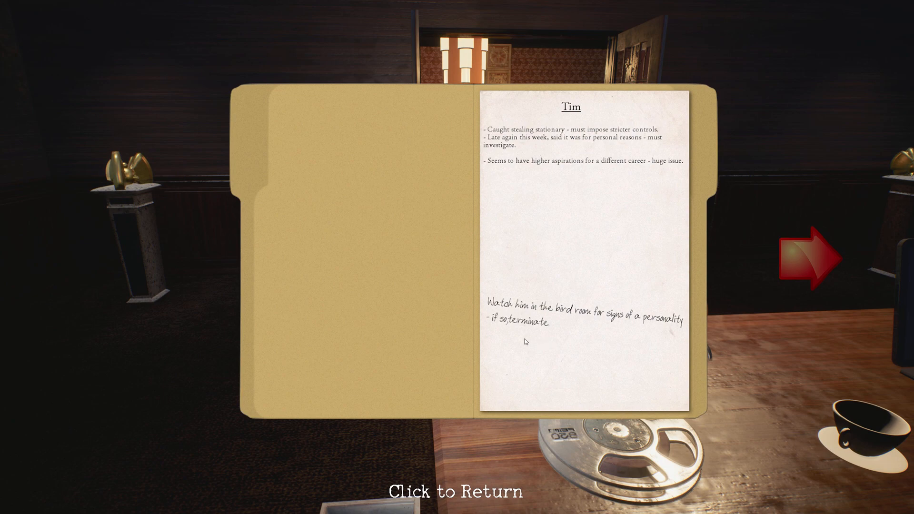
mouse_move(558, 337)
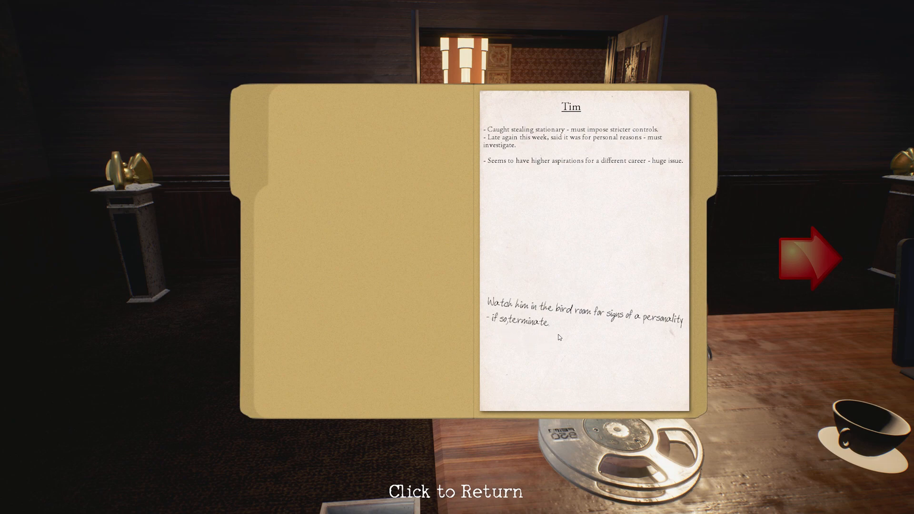
mouse_move(640, 323)
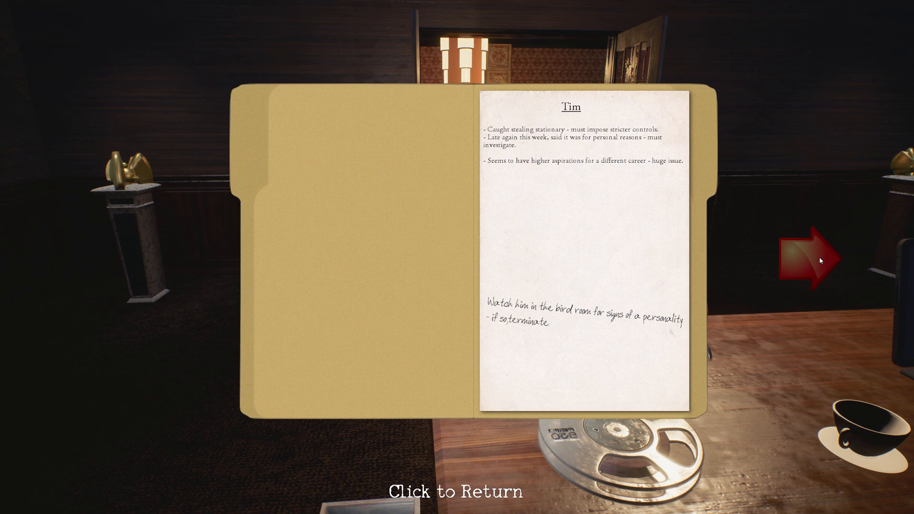
click(811, 259)
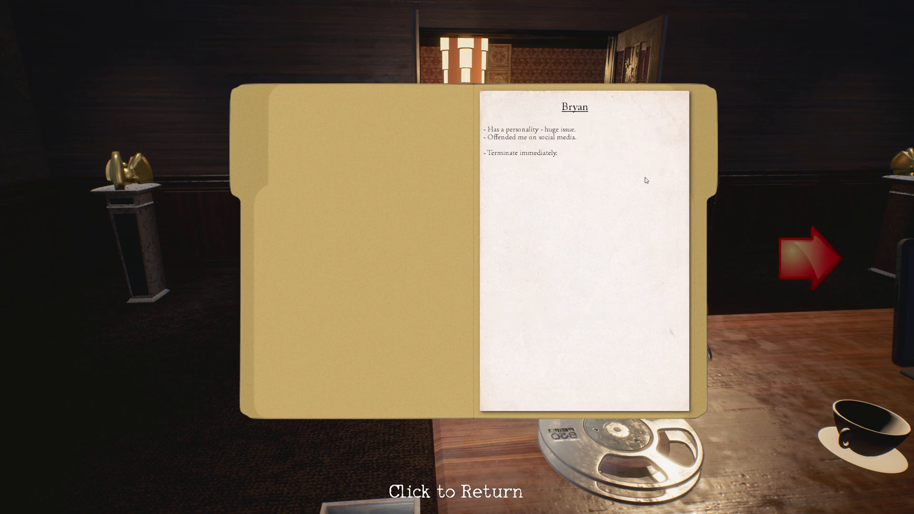
click(810, 259)
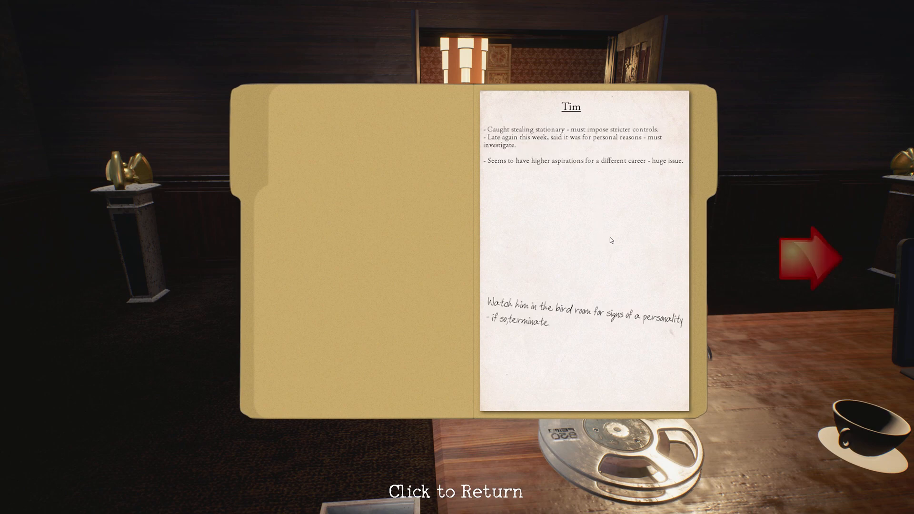
mouse_move(473, 500)
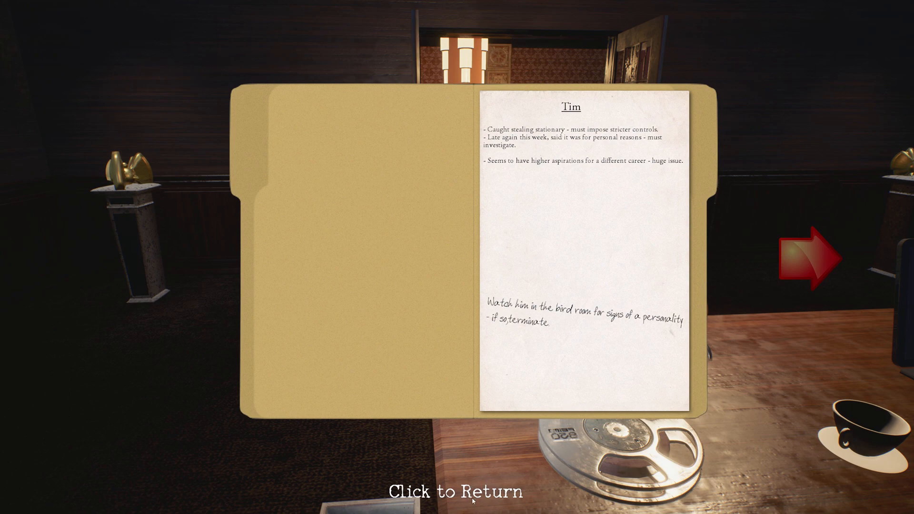
click(810, 255)
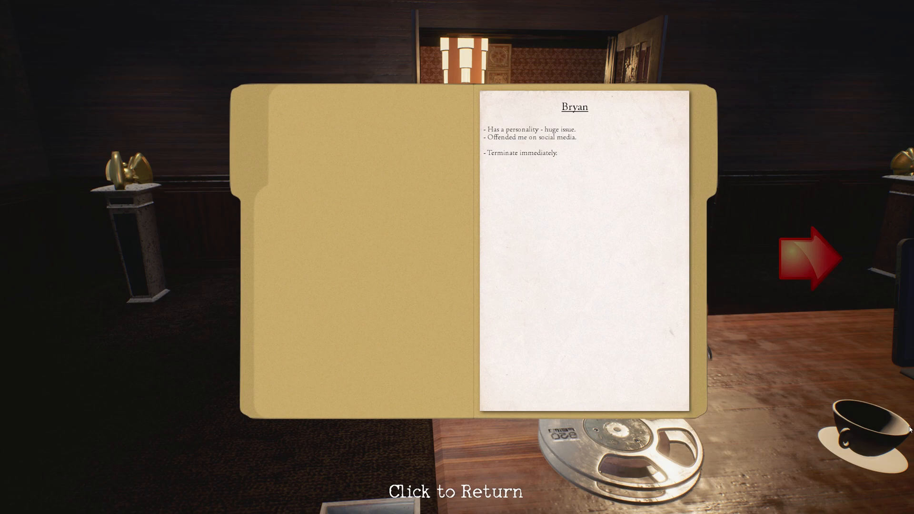
click(457, 490)
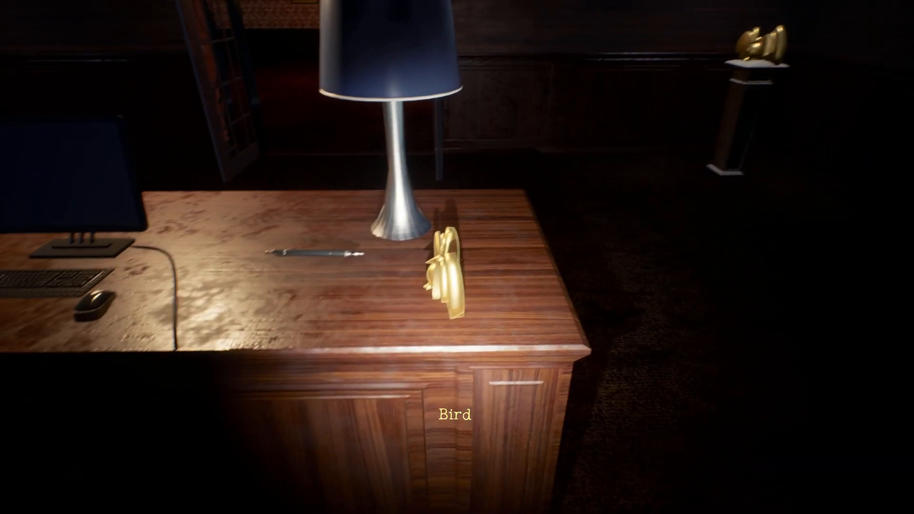
click(446, 268)
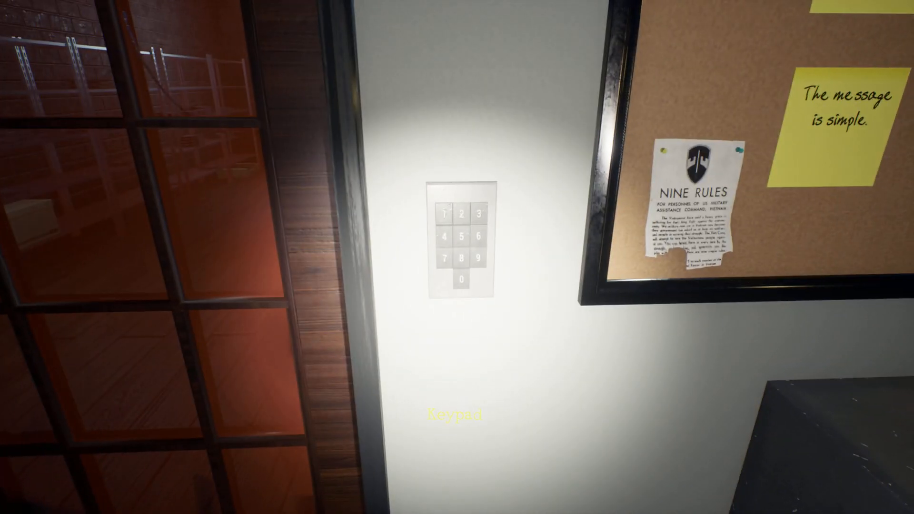
click(457, 239)
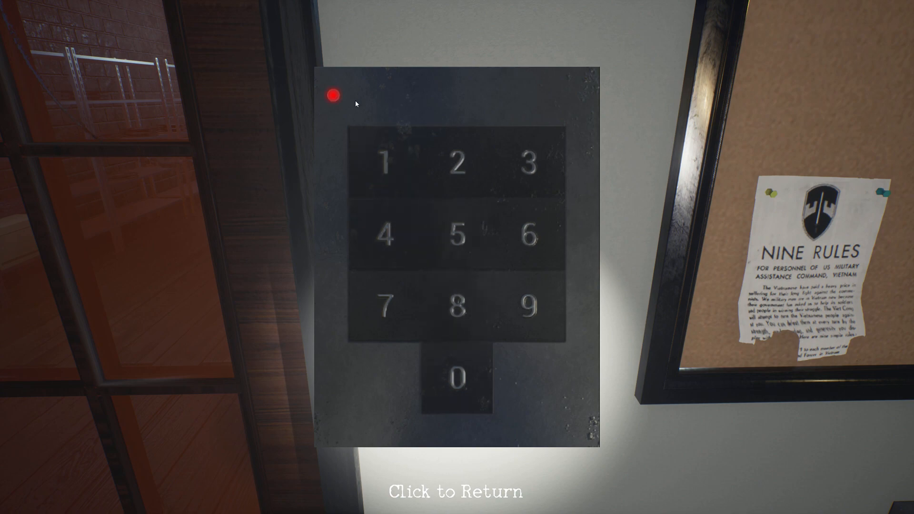
click(385, 236)
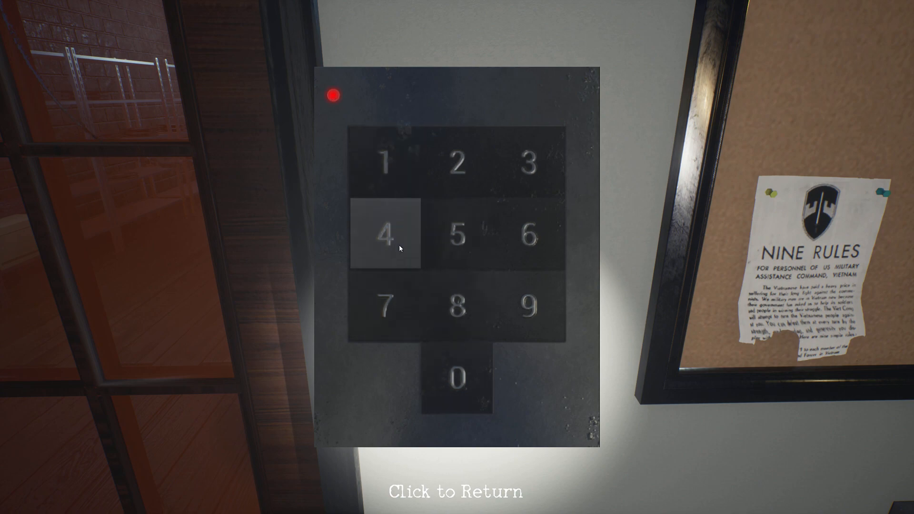
click(385, 236)
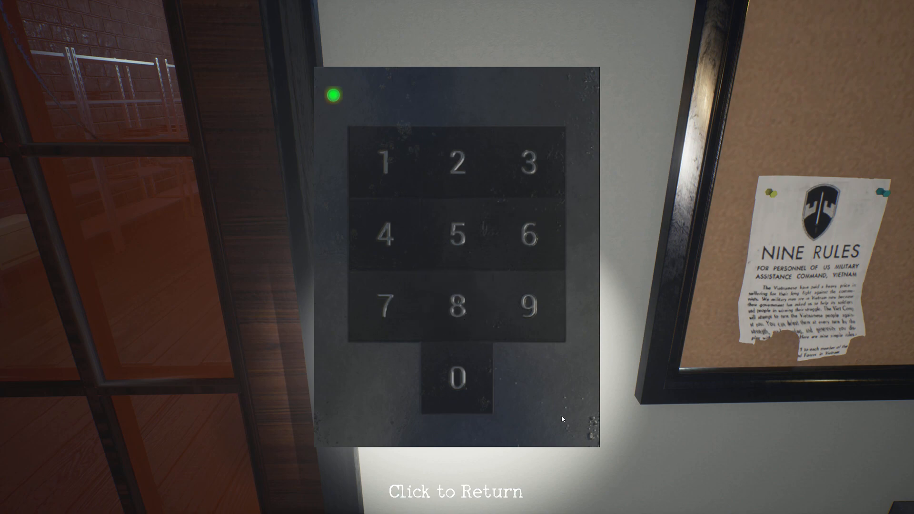
click(456, 490)
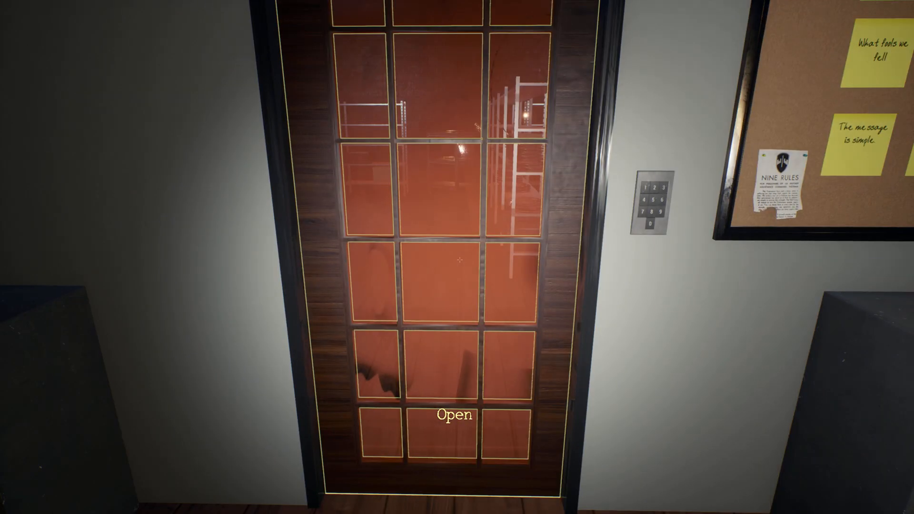
click(454, 416)
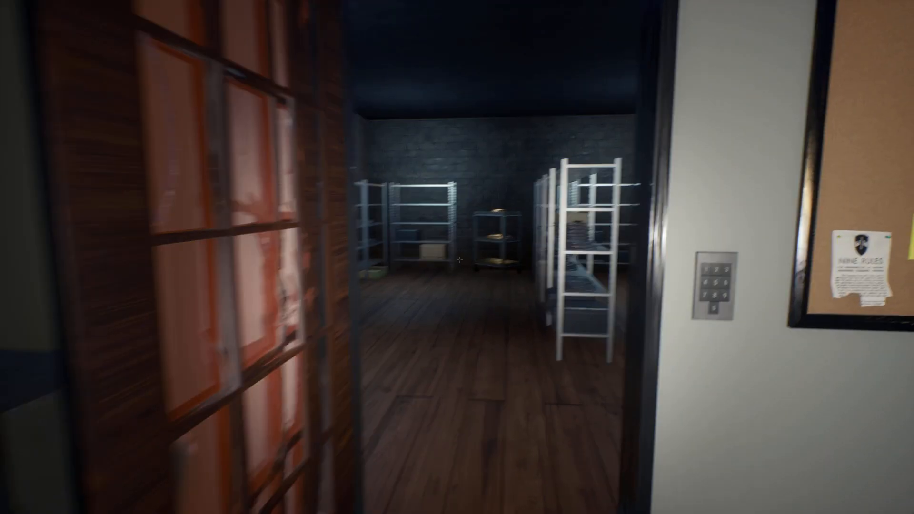